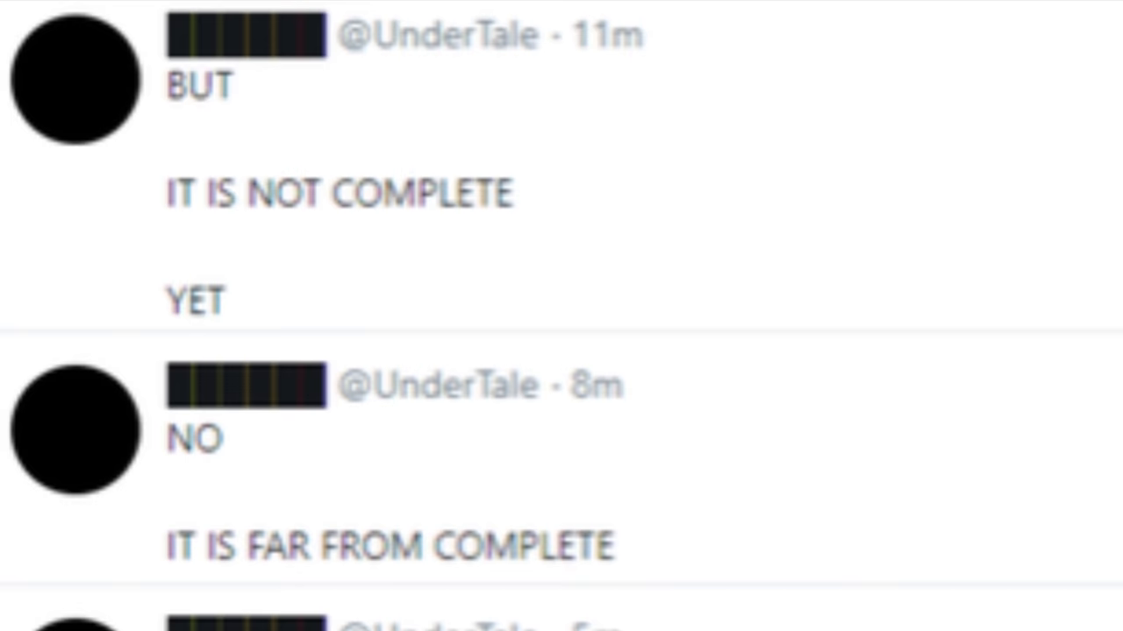
scroll("down", 3)
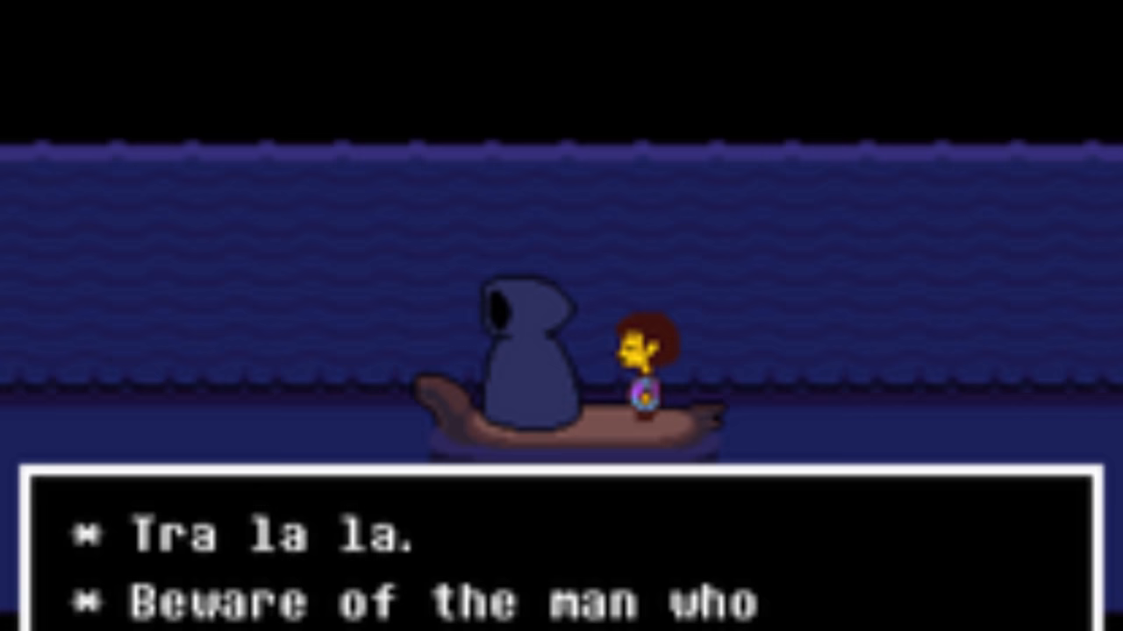
key("enter")
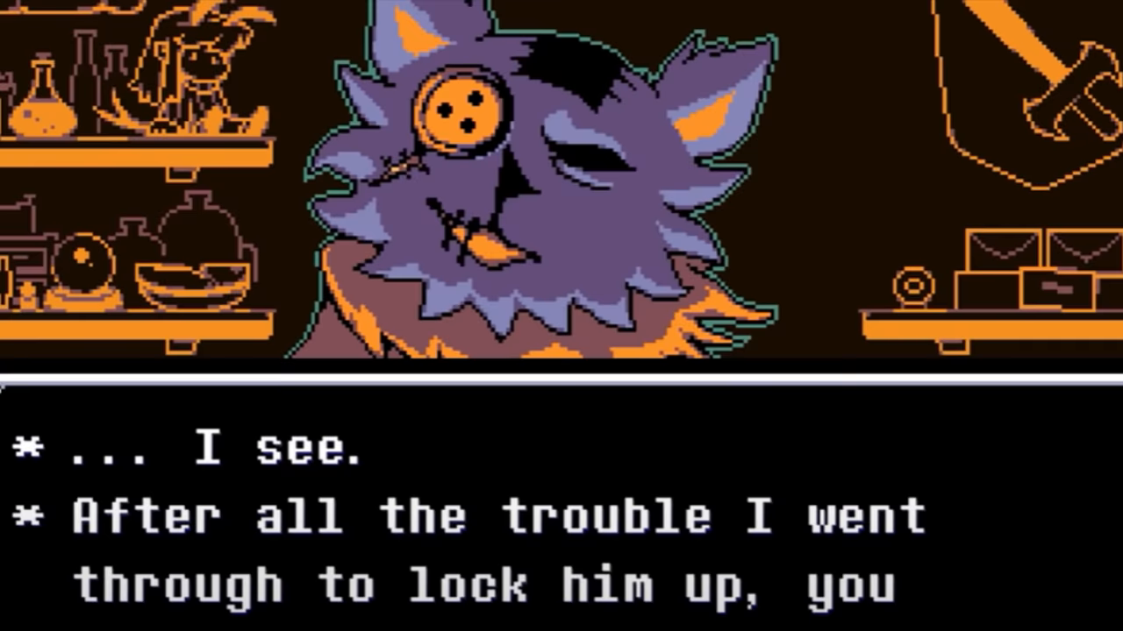
key("z")
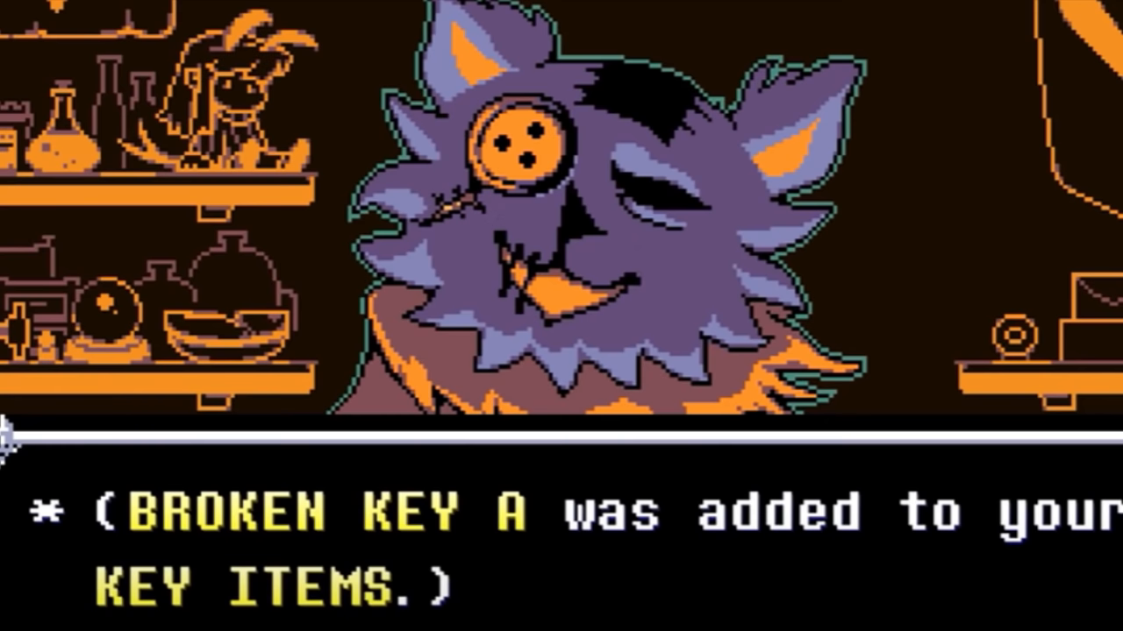